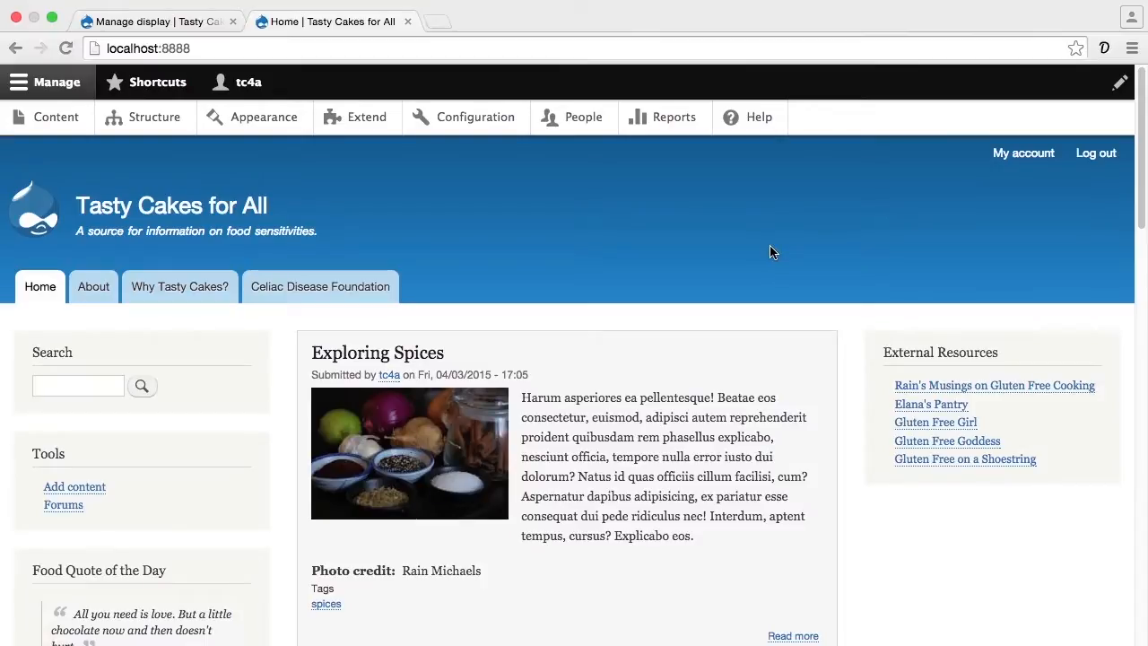
Go to Structure, then Views, to start adding a new view
scroll("down", 3)
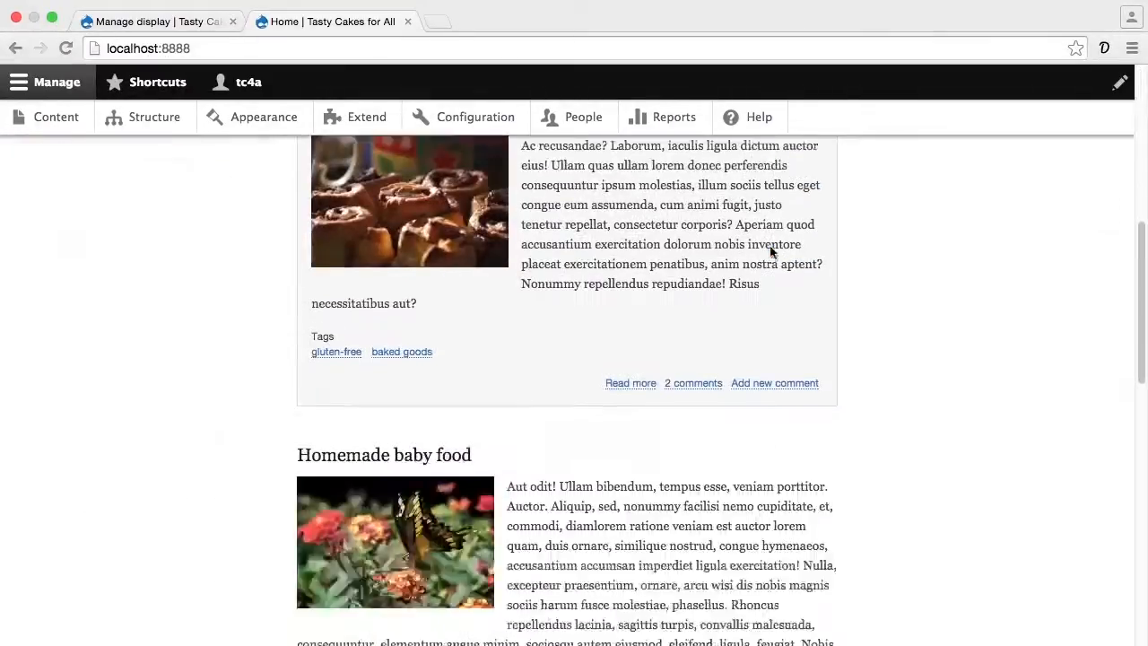
scroll("down", 3)
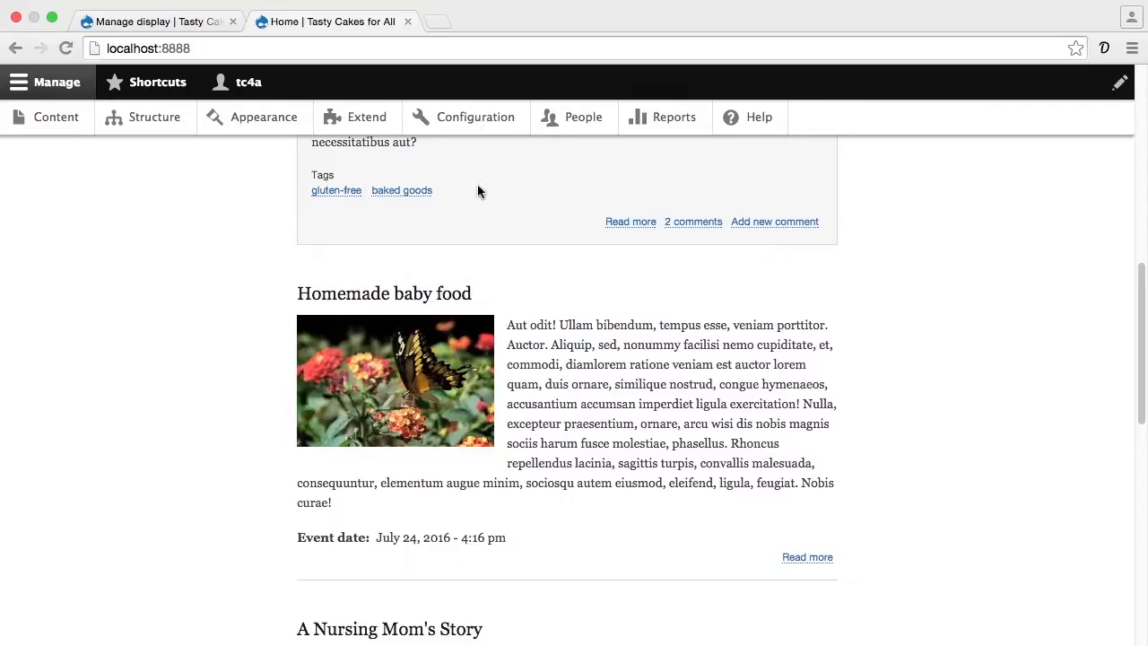
left_click(154, 116)
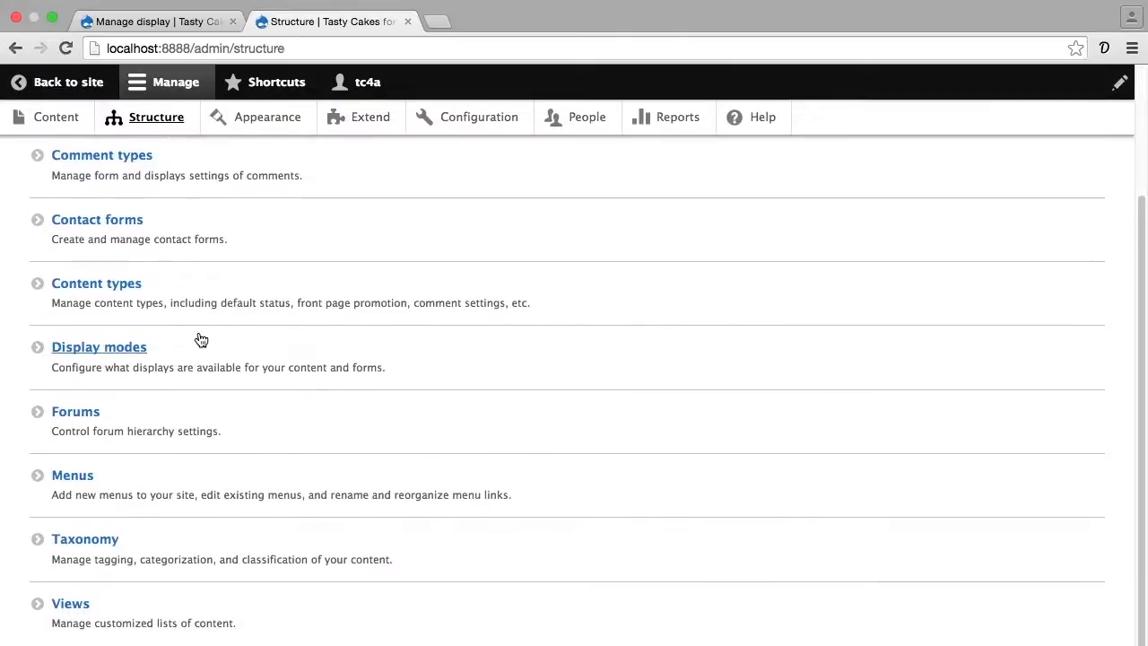
mouse_move(80, 603)
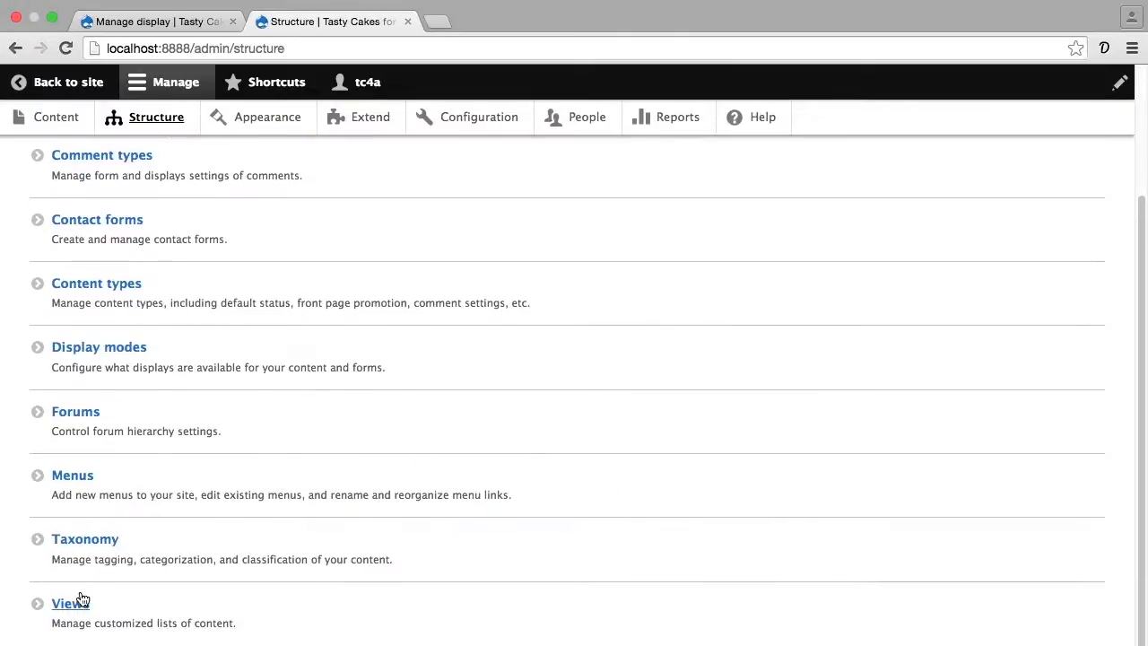
left_click(64, 603)
type("U")
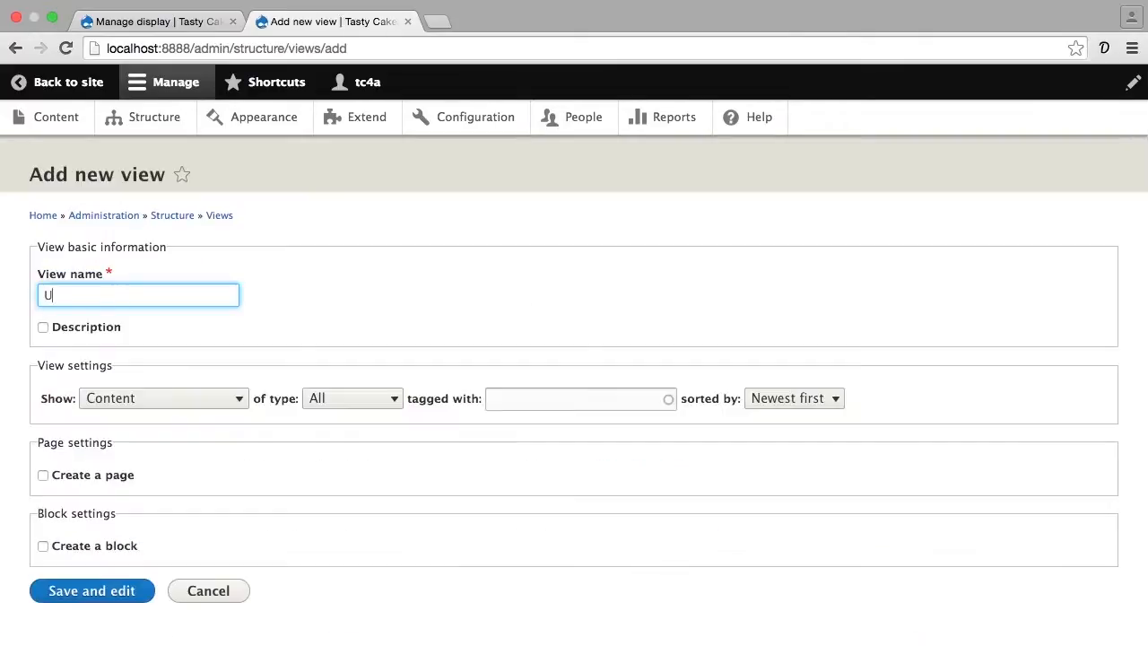
Name the view 'Upcoming Events' and describe its block, page and RSS displays
type("pcoming Events")
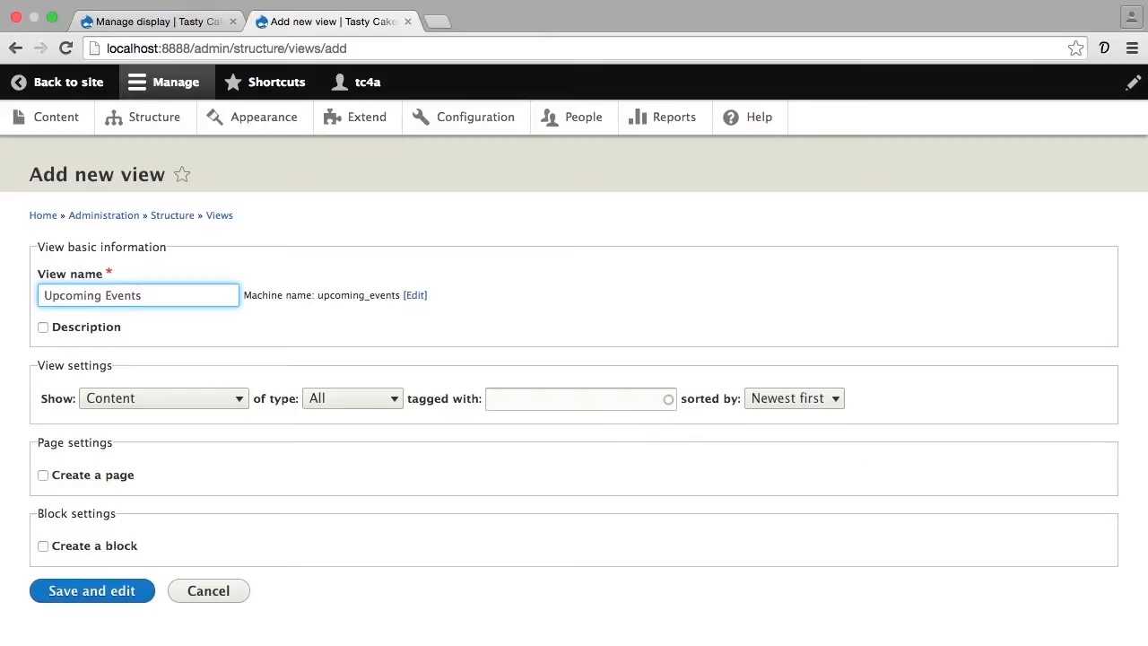
left_click(139, 296)
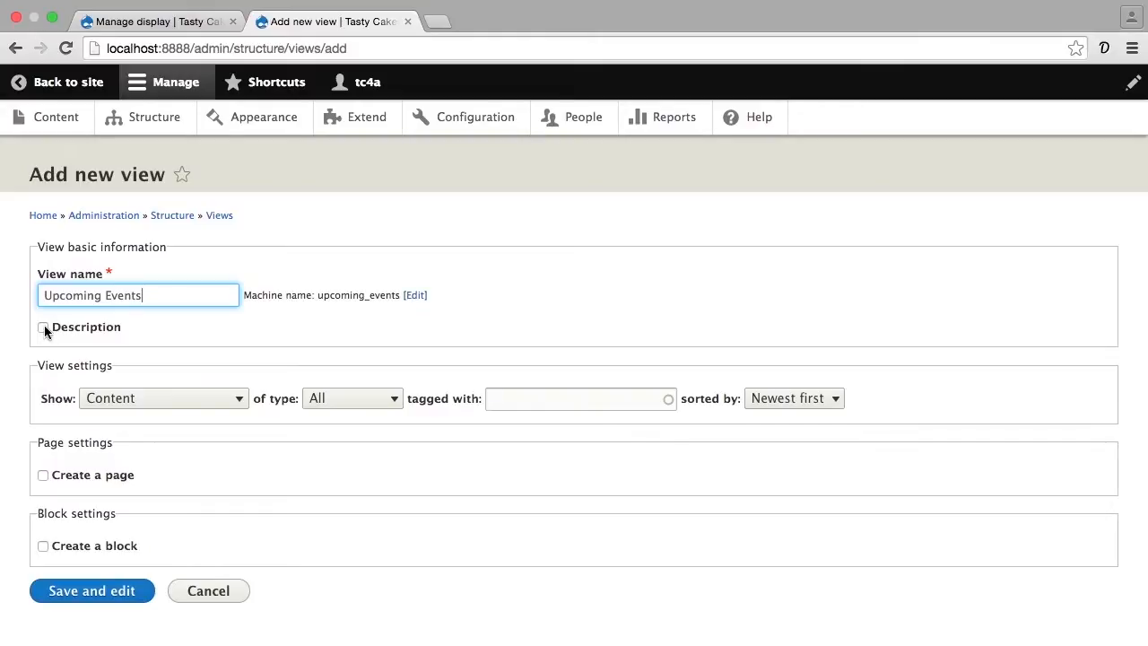
left_click(42, 328)
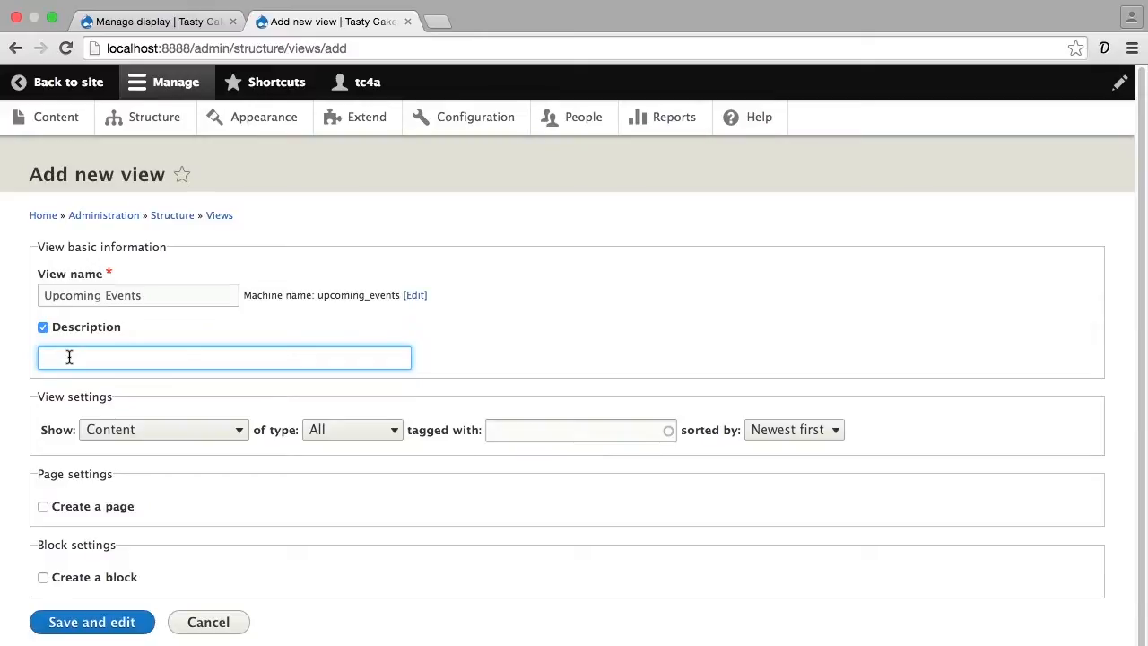
type("A list of upcoming events containing a block, page")
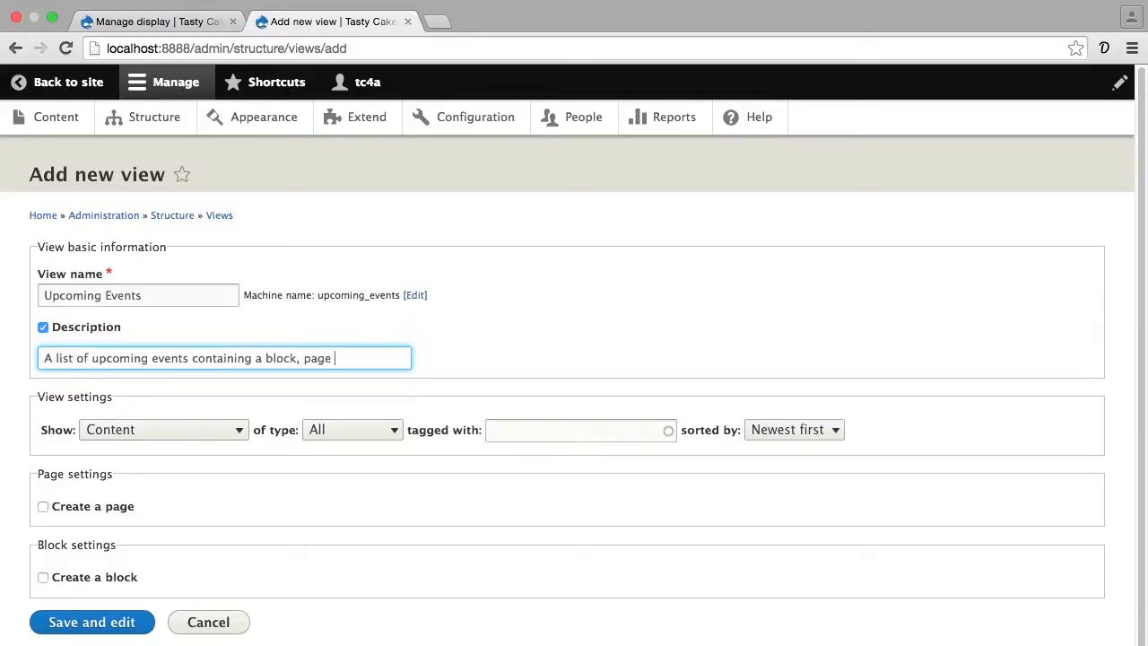
type("and rss display.")
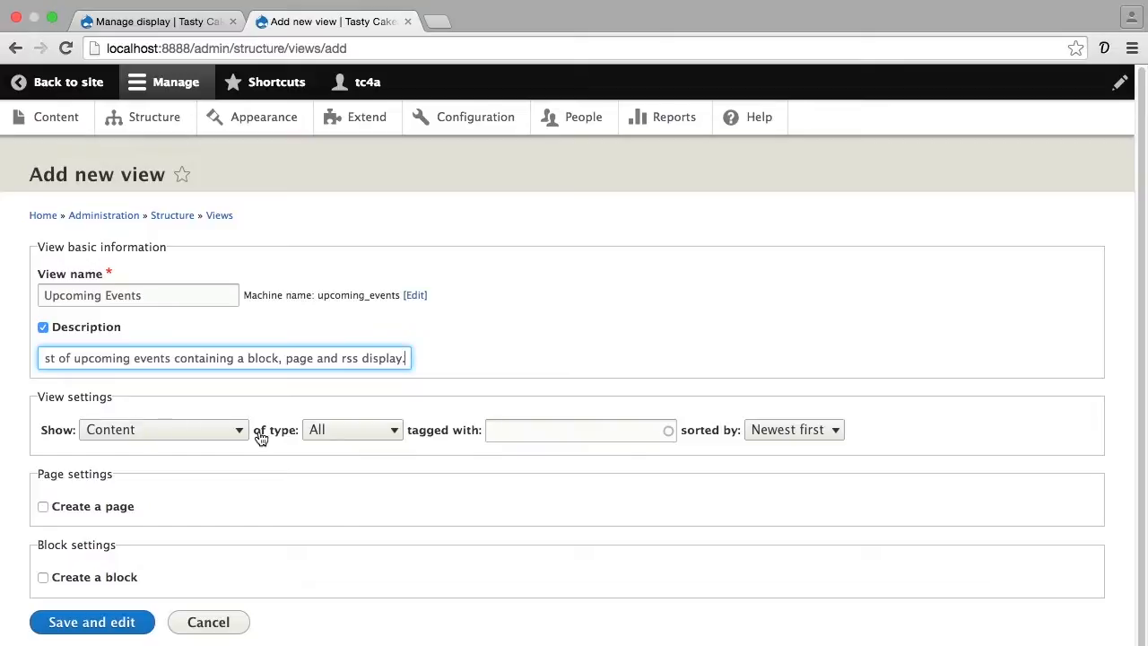
Set the view to show Content of type Event
left_click(351, 429)
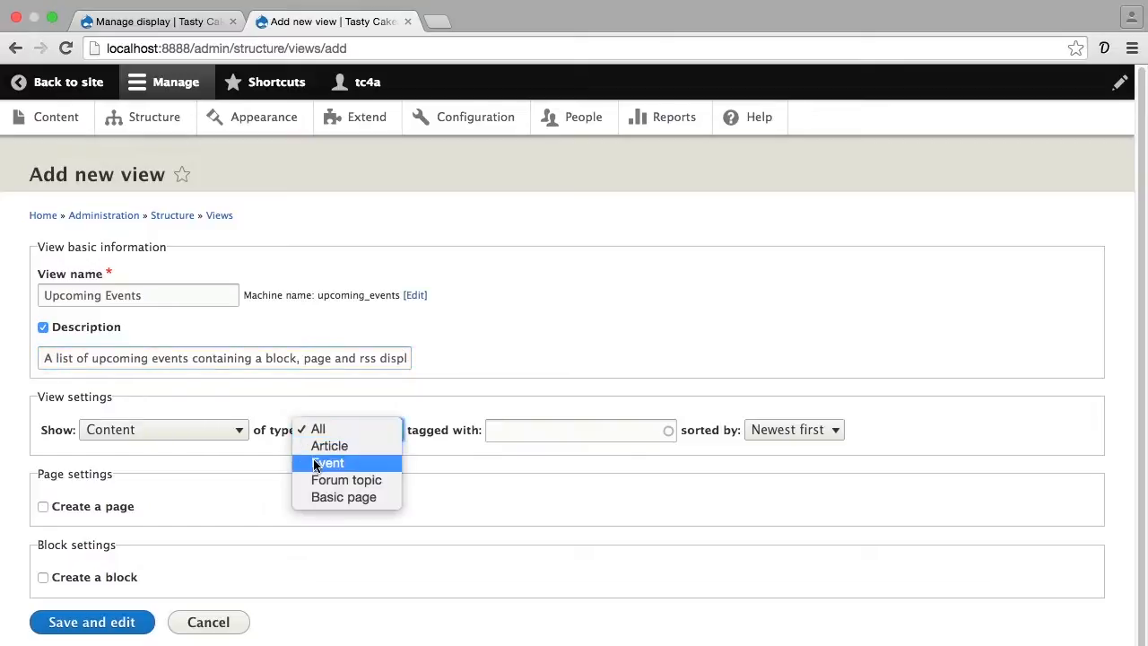
left_click(328, 463)
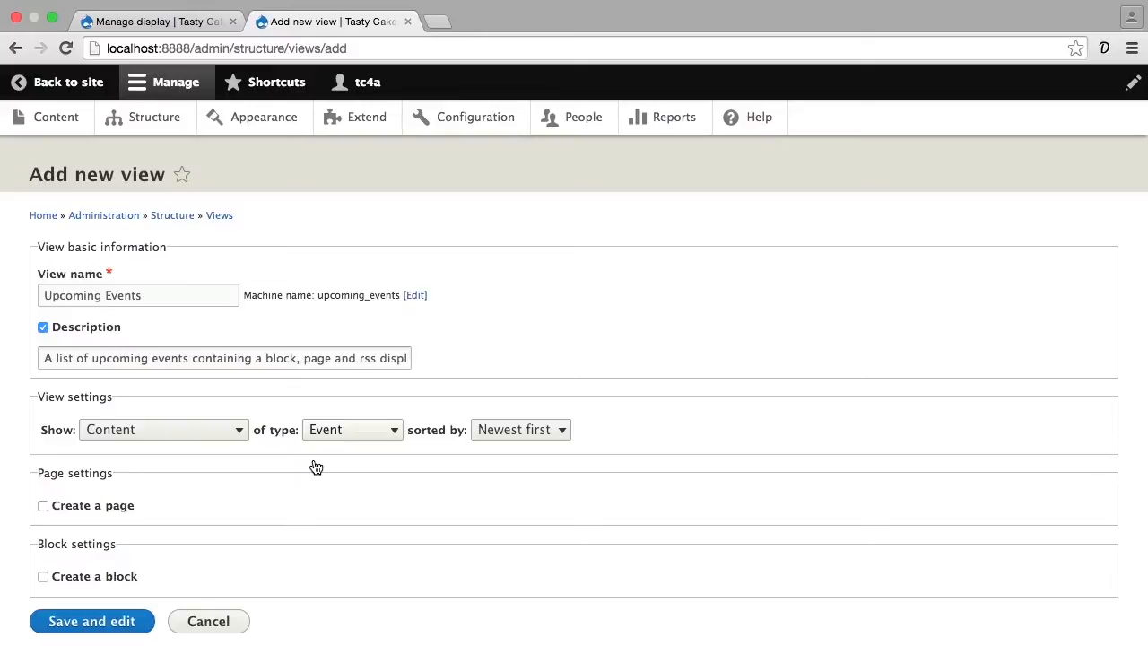
mouse_move(360, 461)
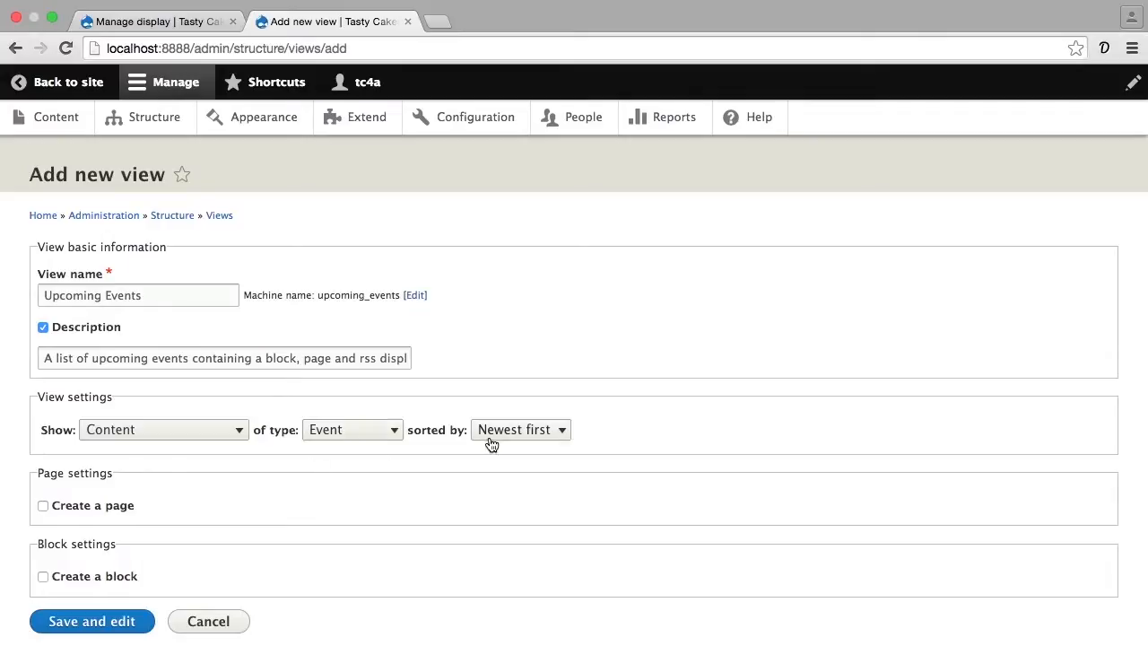
mouse_move(488, 447)
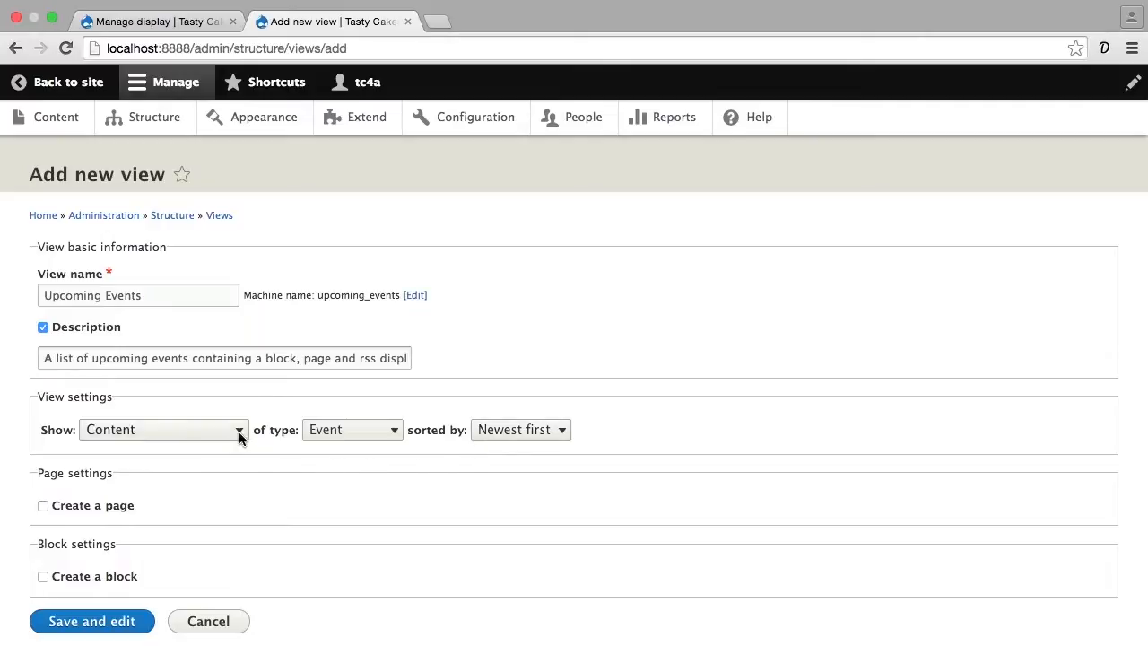
left_click(162, 430)
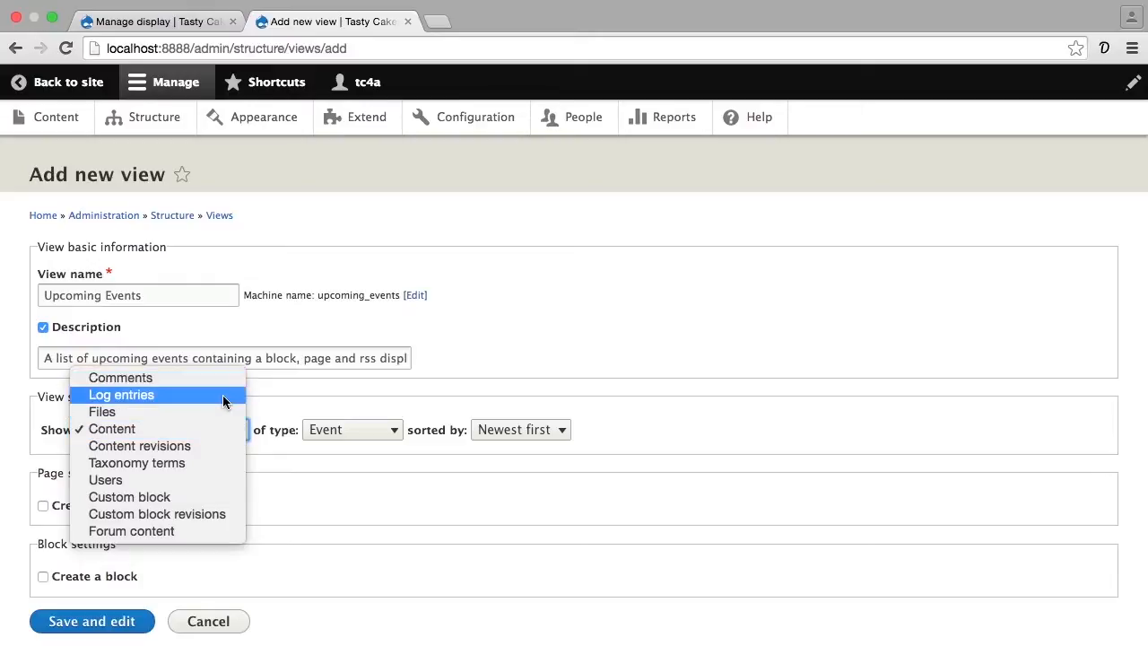
mouse_move(224, 446)
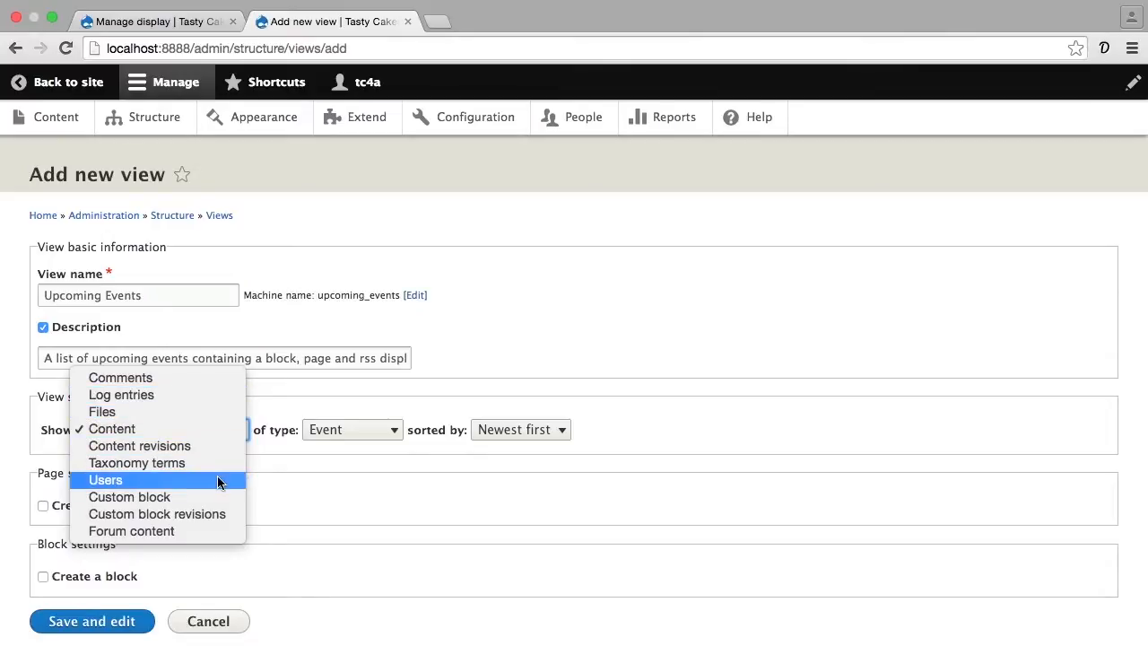
mouse_move(224, 445)
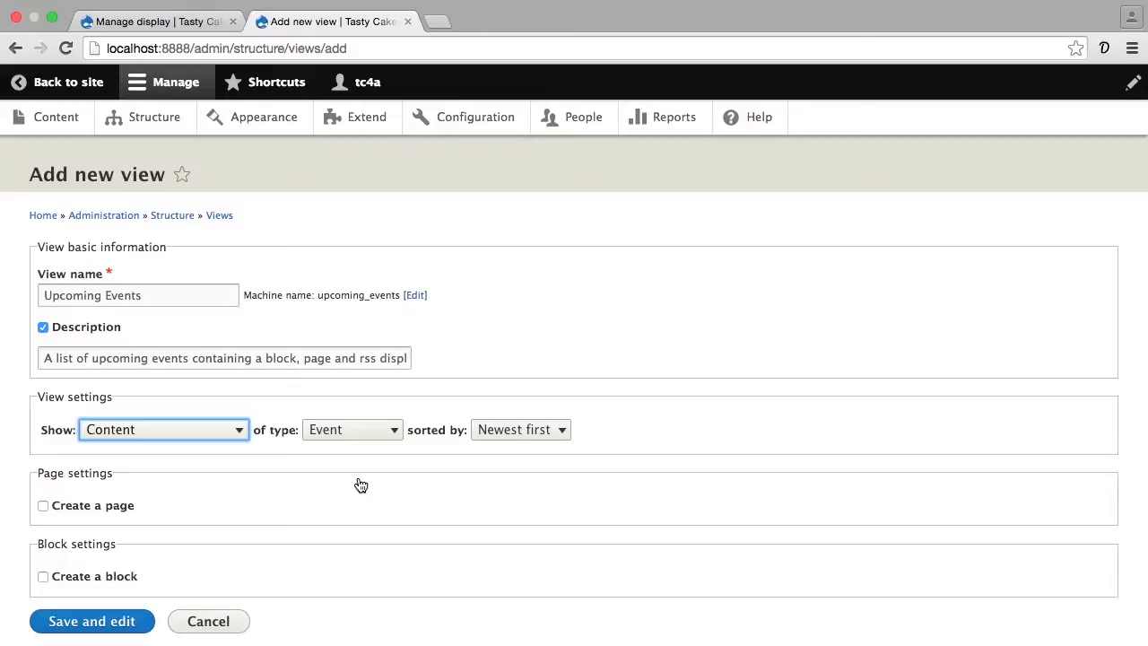
mouse_move(40, 512)
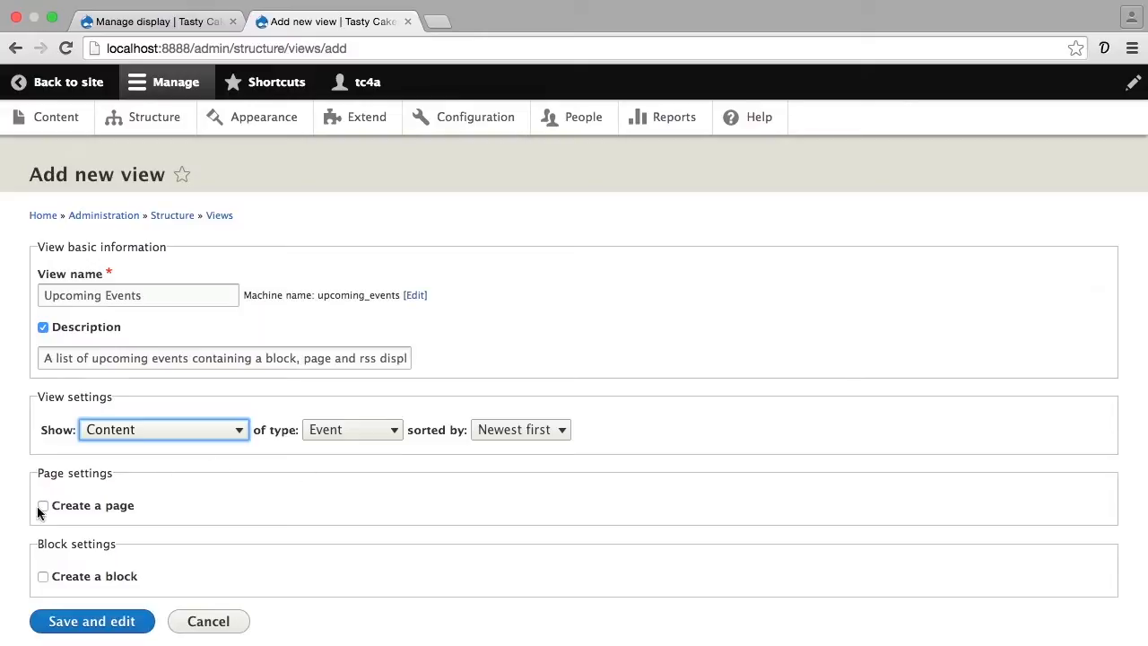
Enable a page display titled Upcoming Events at path 'events', showing teasers
left_click(42, 505)
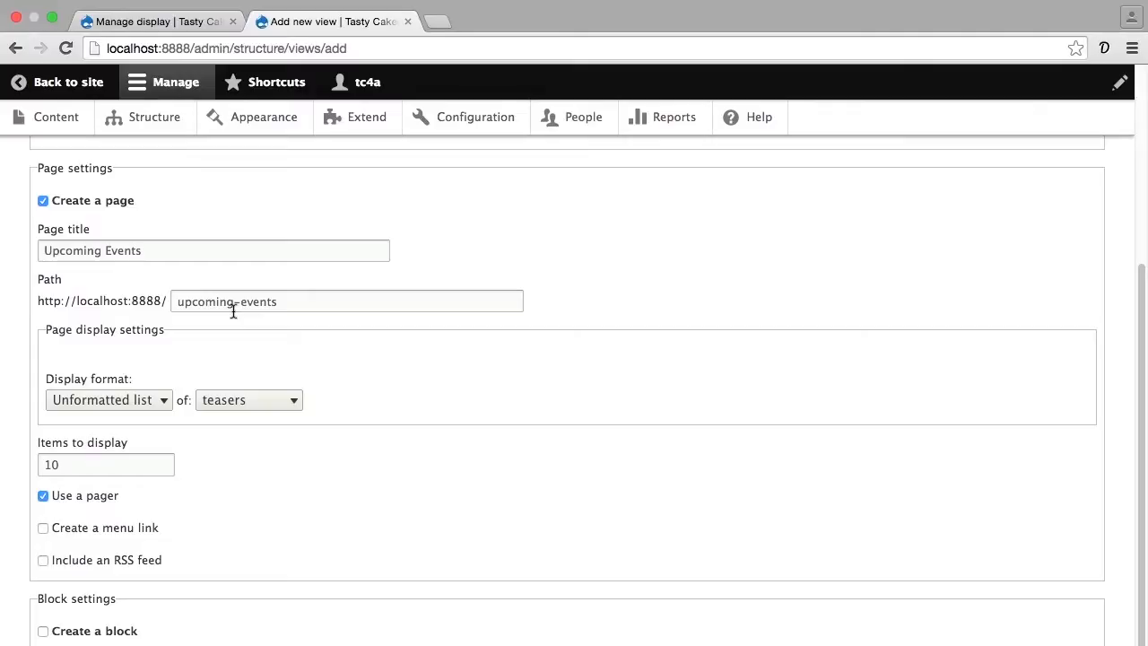
double_click(204, 301)
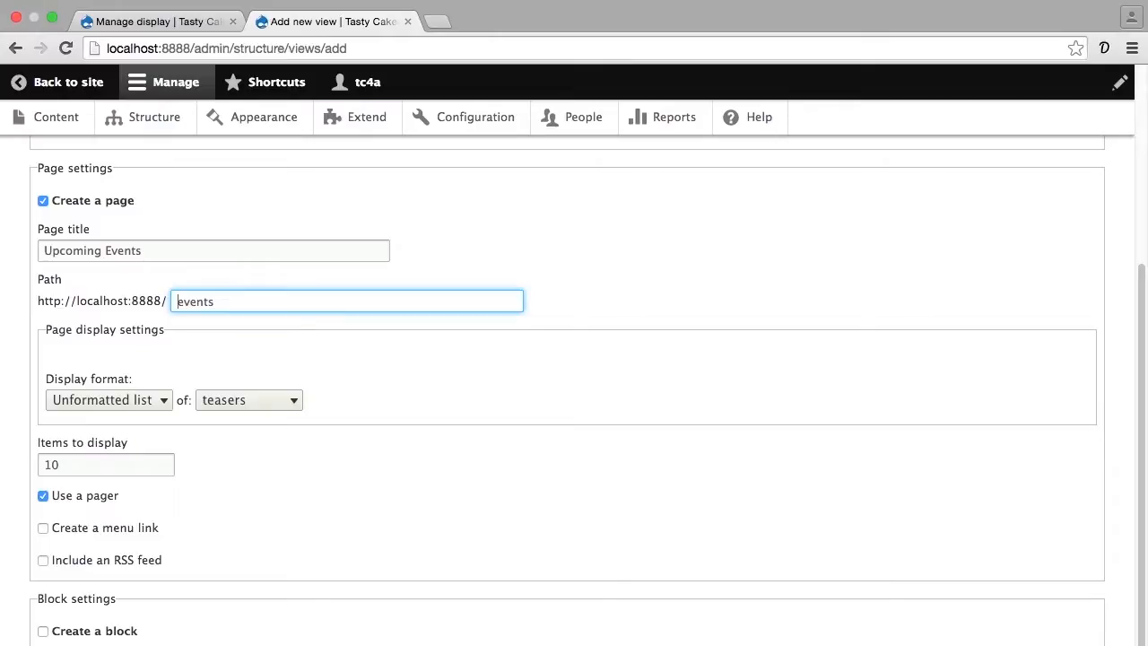
left_click(346, 300)
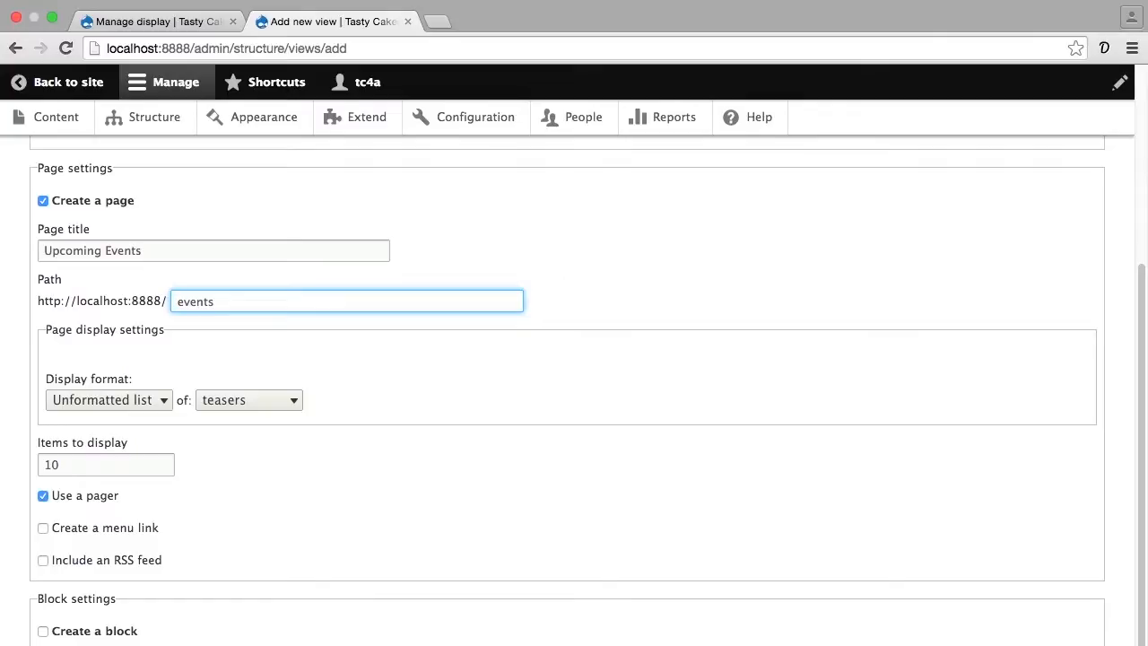
mouse_move(165, 357)
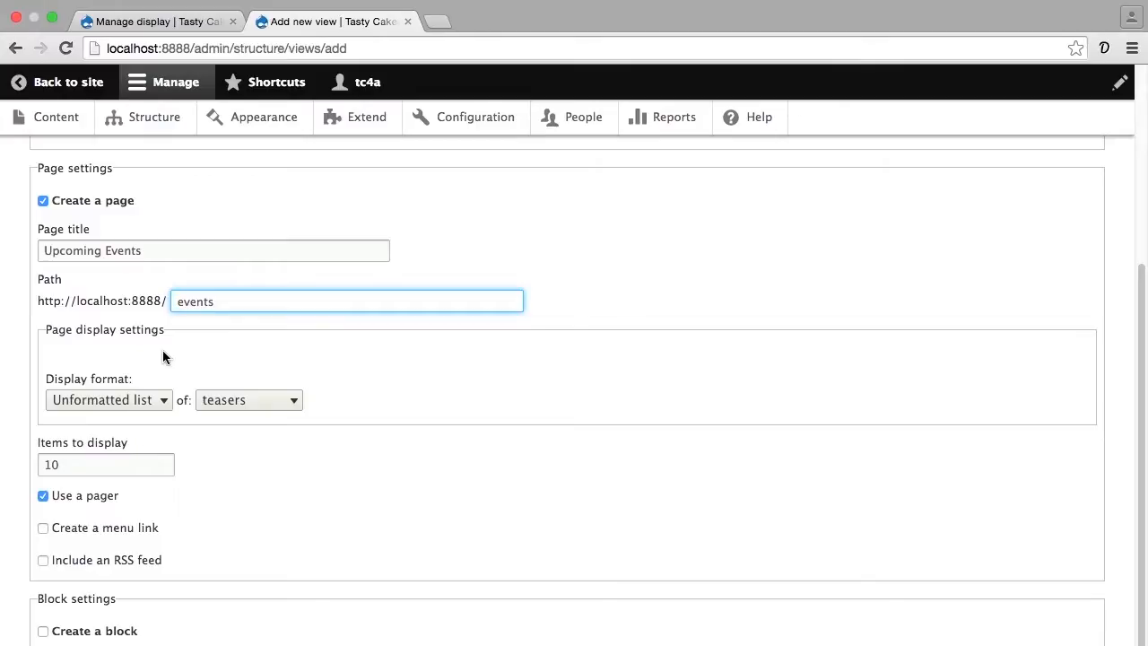
left_click(177, 301)
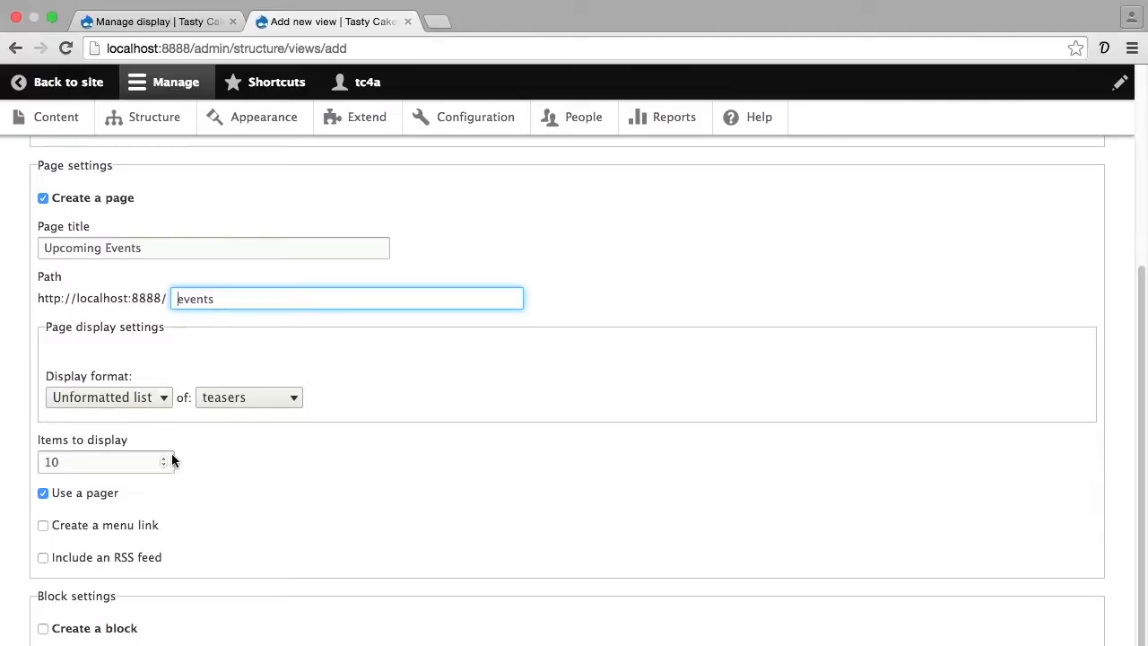
Add an 'Events' link in Main navigation, then save and edit the view
left_click(42, 525)
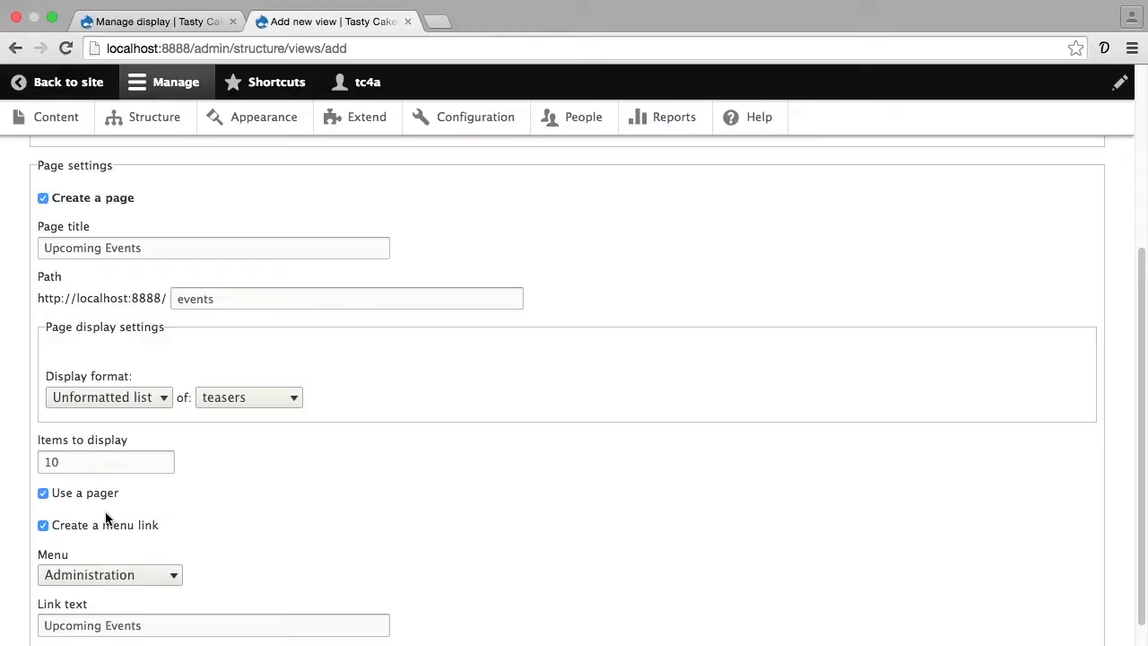
left_click(109, 574)
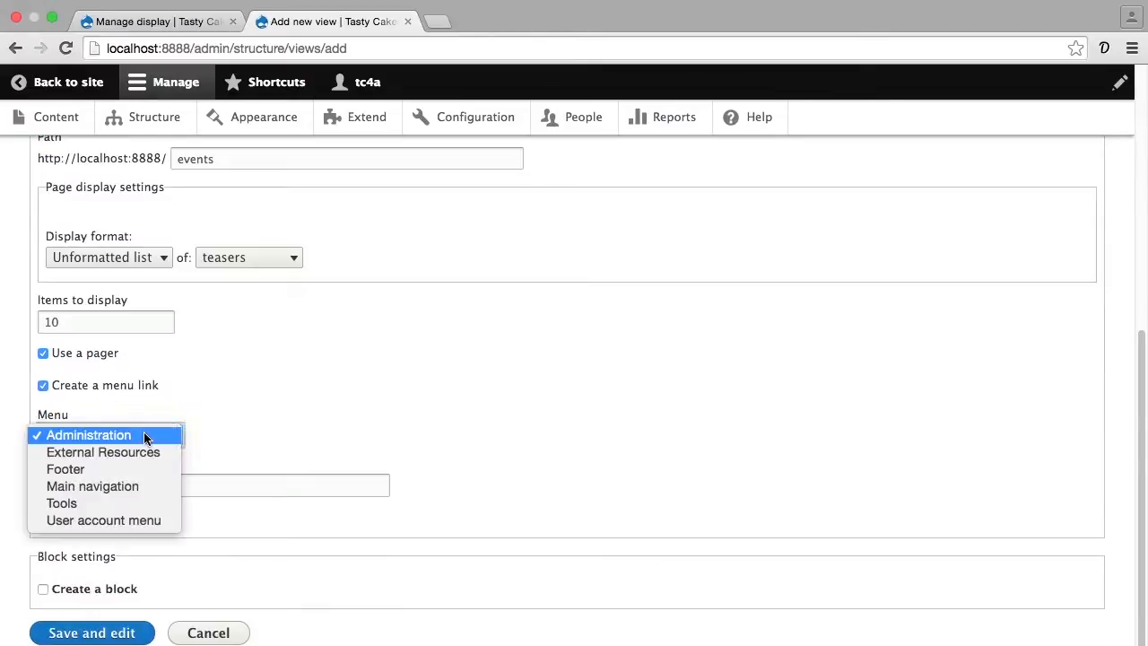
left_click(93, 485)
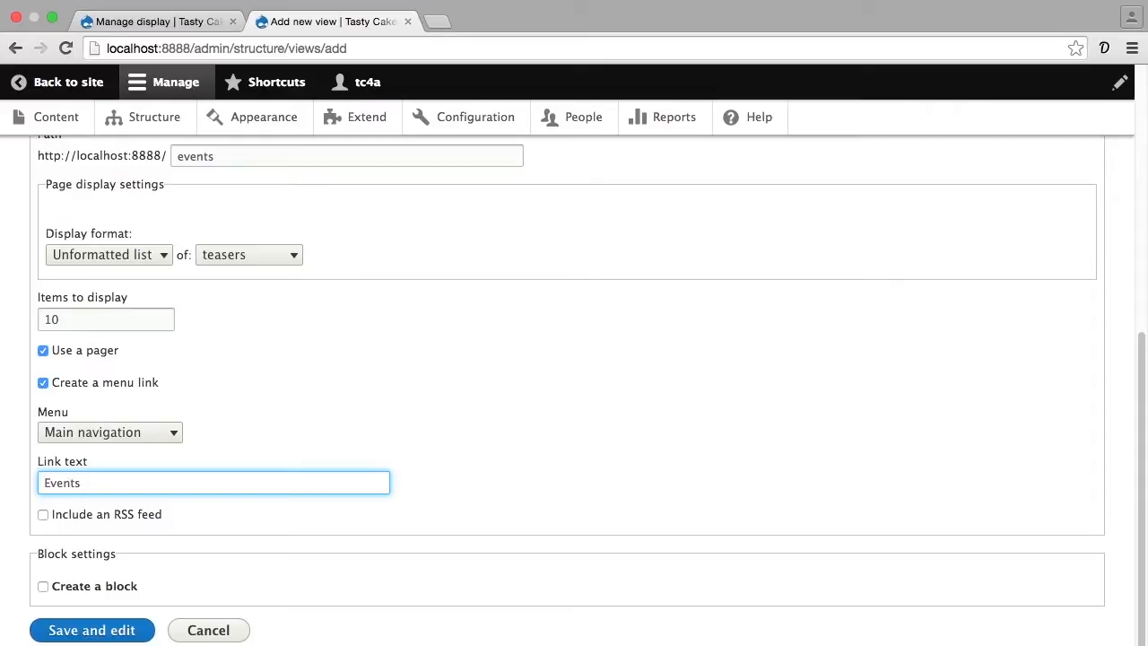
mouse_move(27, 502)
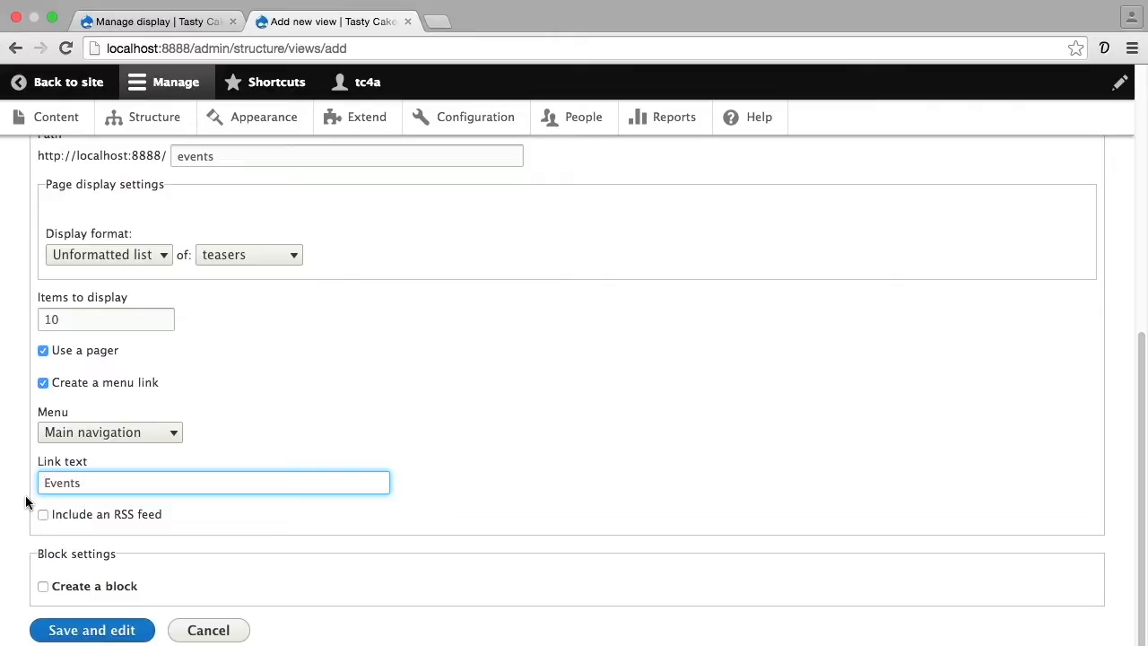
left_click(92, 629)
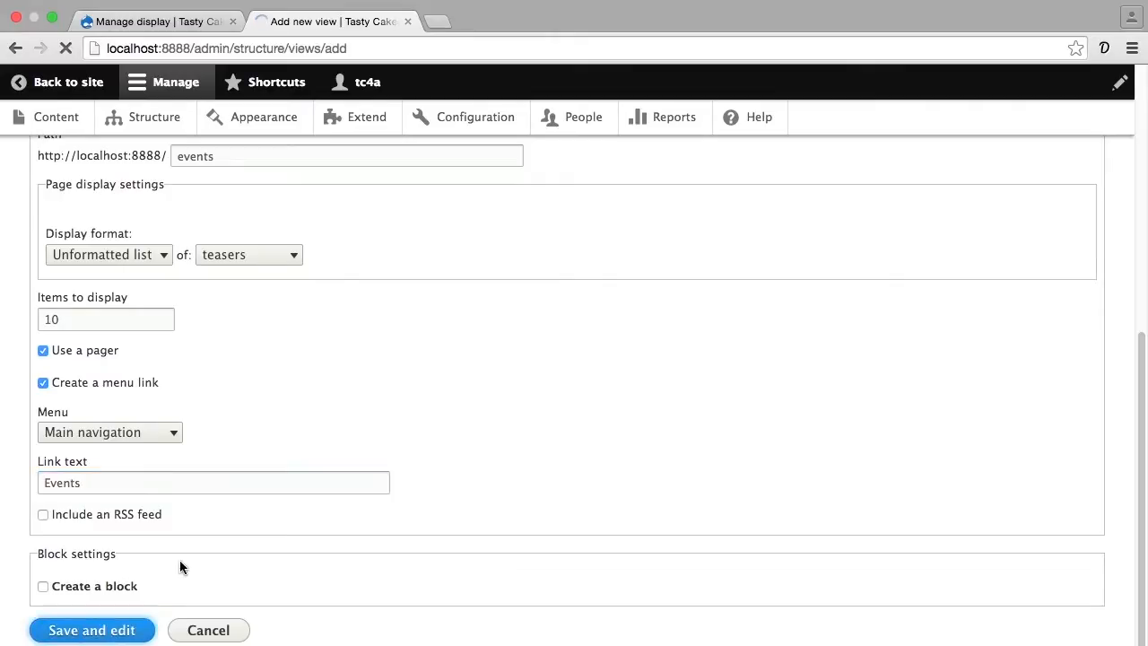
Finish saving the view and return to the site's homepage
left_click(91, 630)
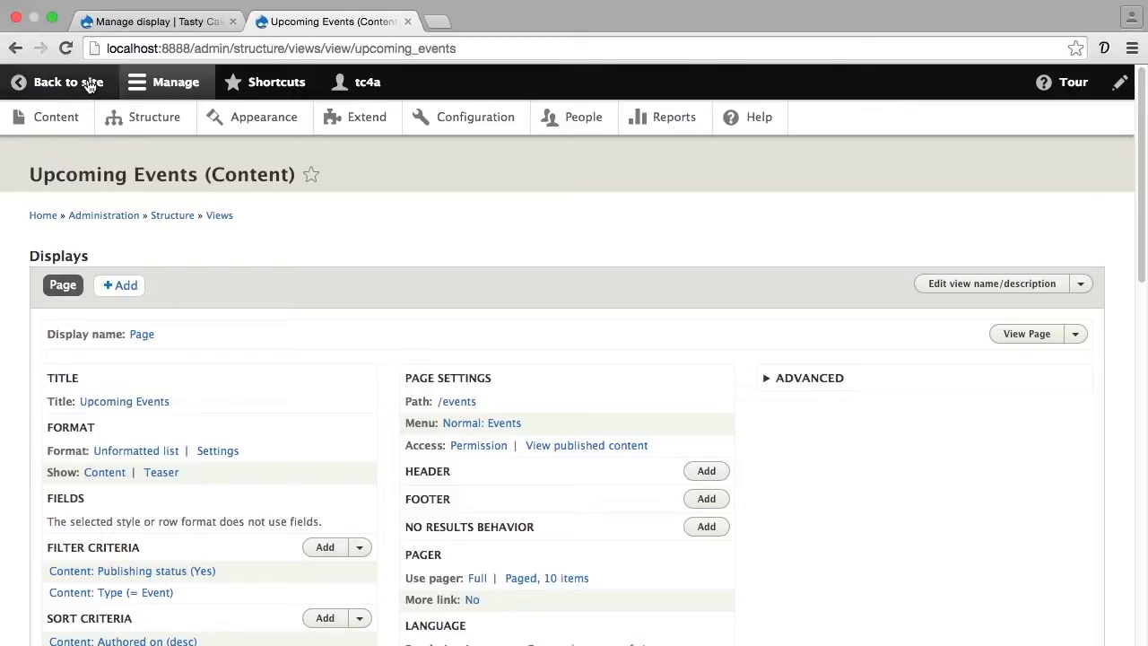
left_click(60, 81)
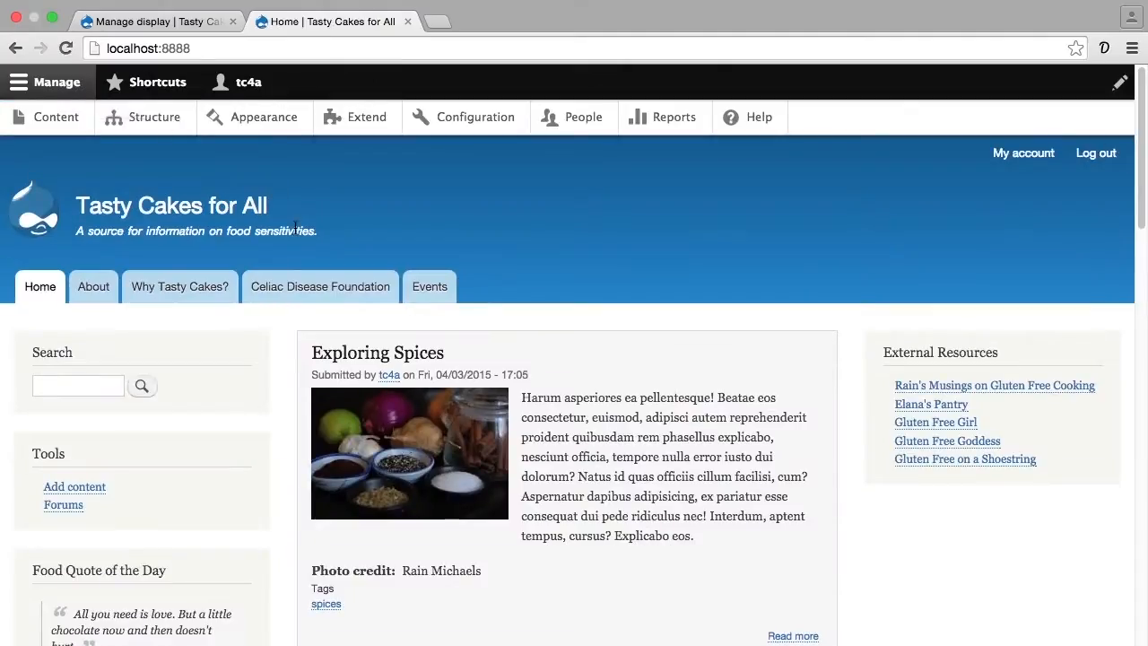
Open the Events page and scroll through the event teasers and their dates
left_click(429, 287)
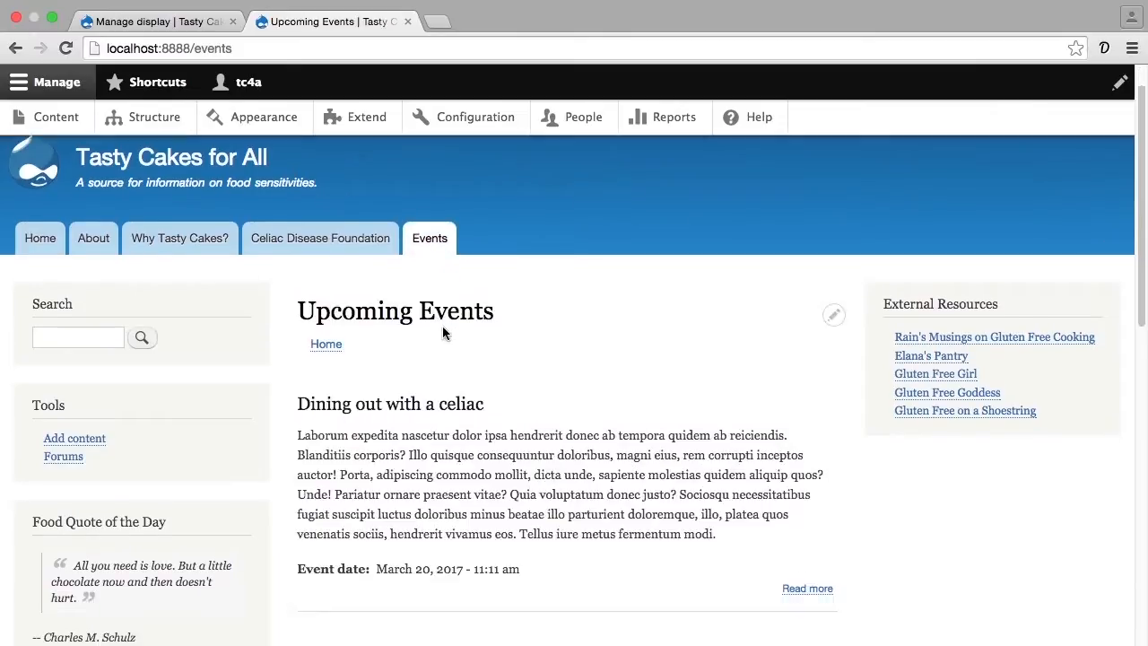
scroll("down", 3)
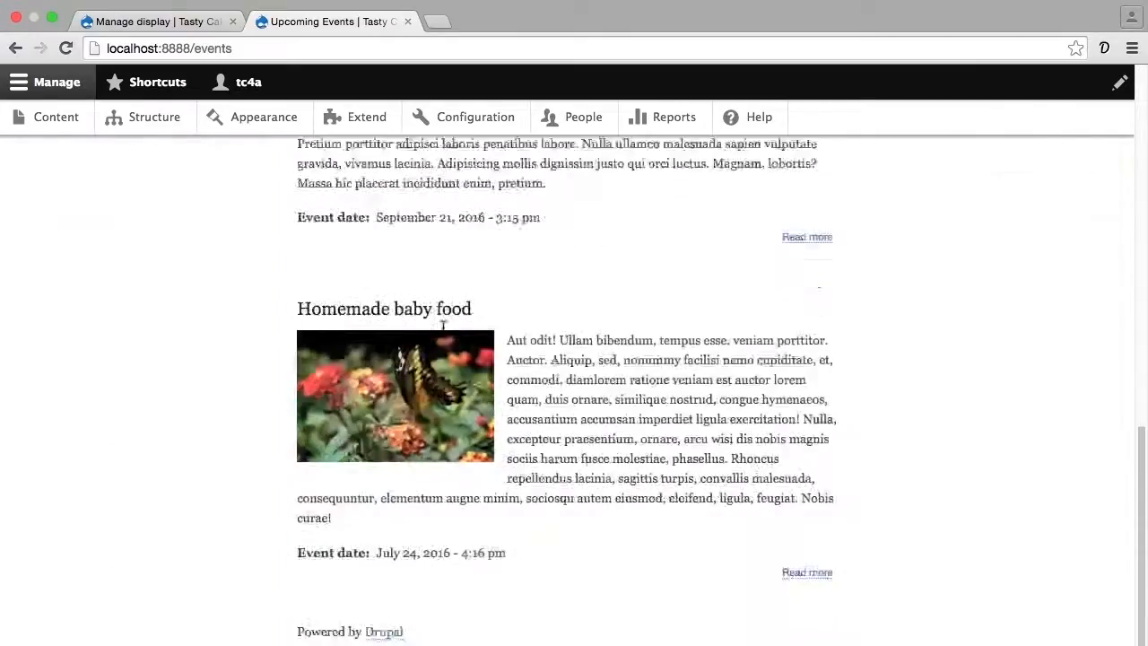
scroll("down", 3)
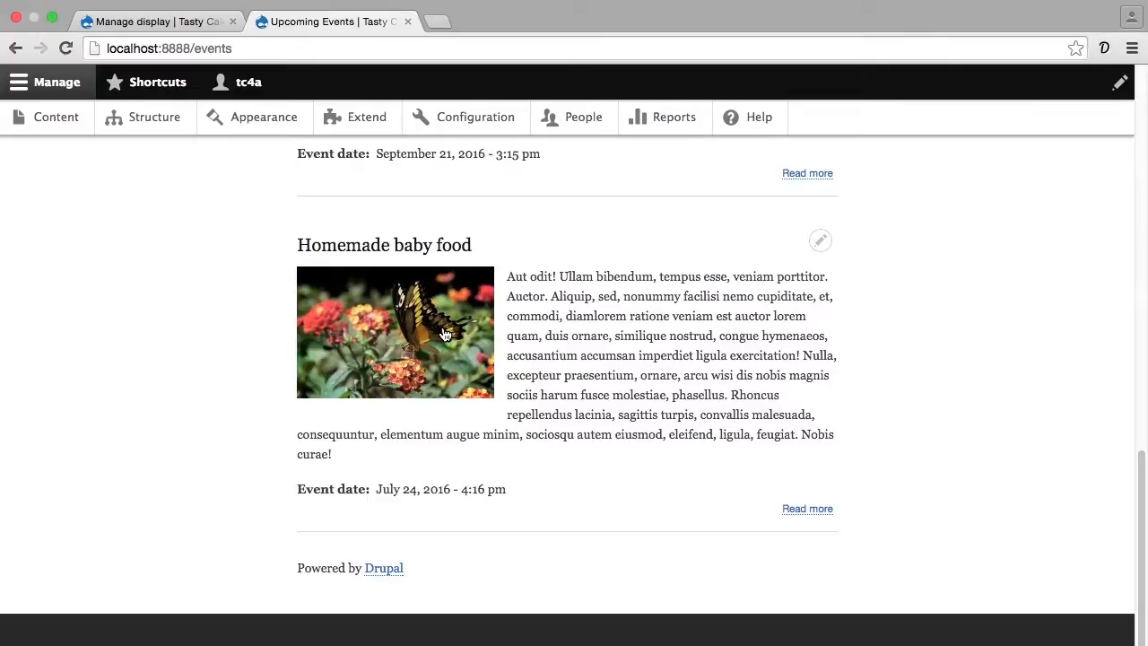
scroll("down", 3)
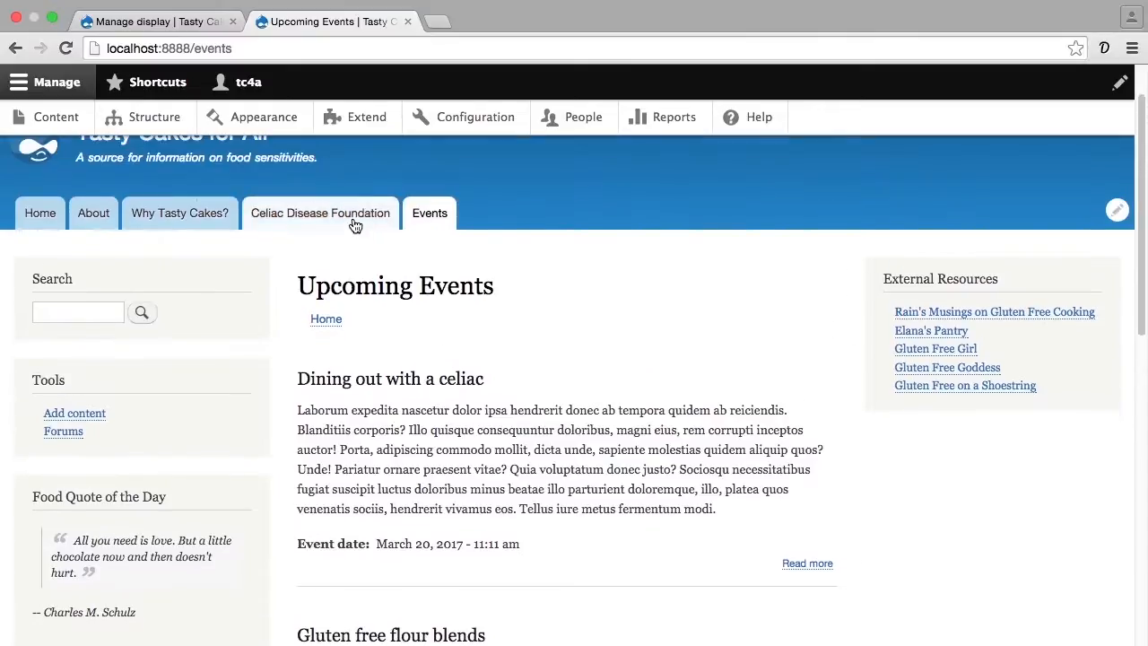
mouse_move(264, 210)
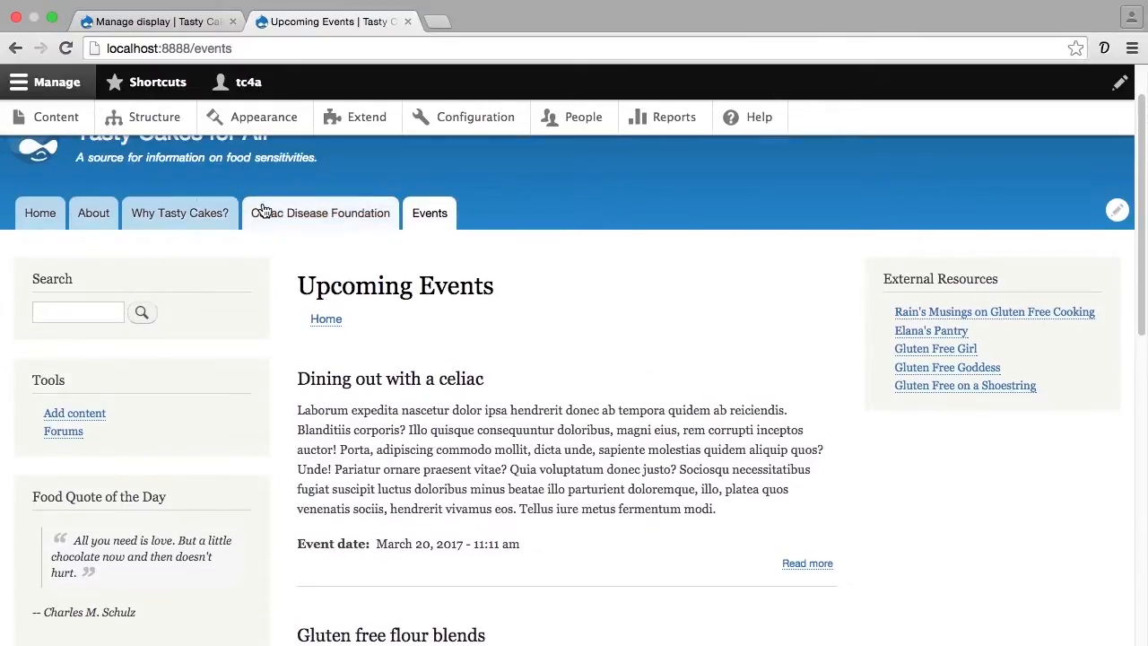
mouse_move(179, 213)
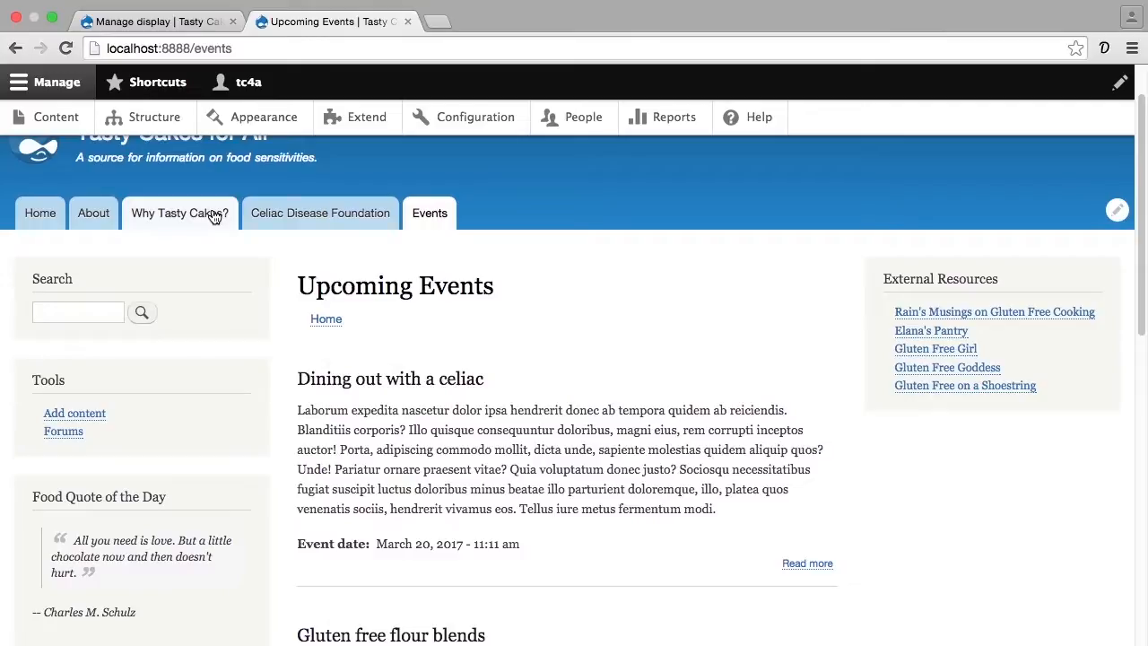
Open the Why Tasty Cakes? page and view its full article
left_click(180, 213)
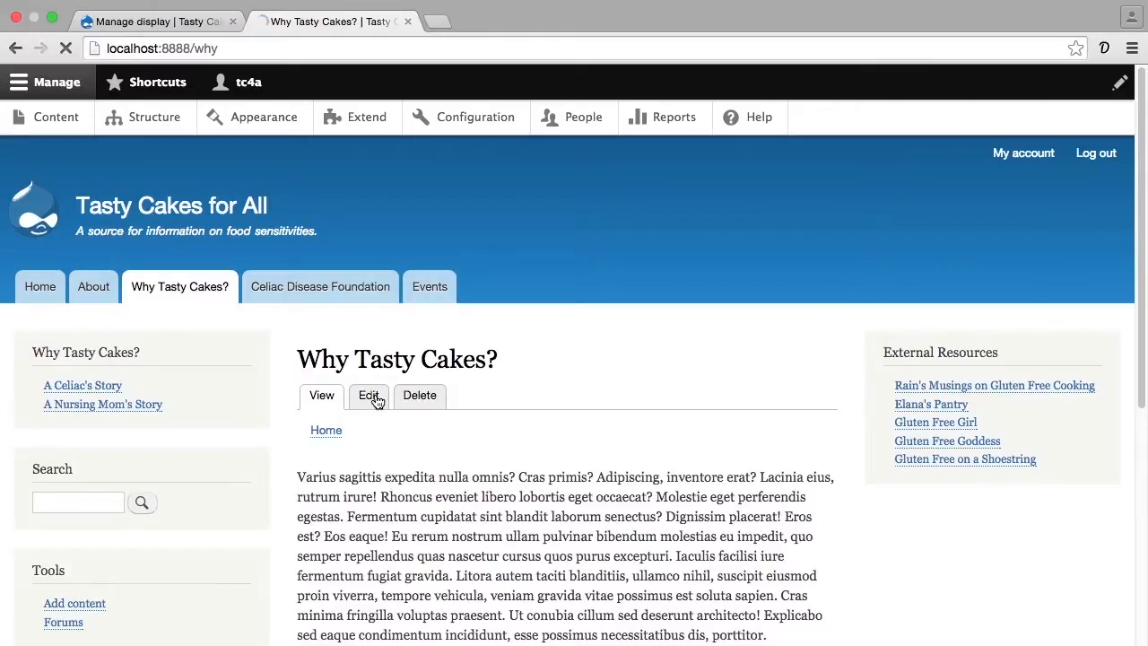
left_click(369, 395)
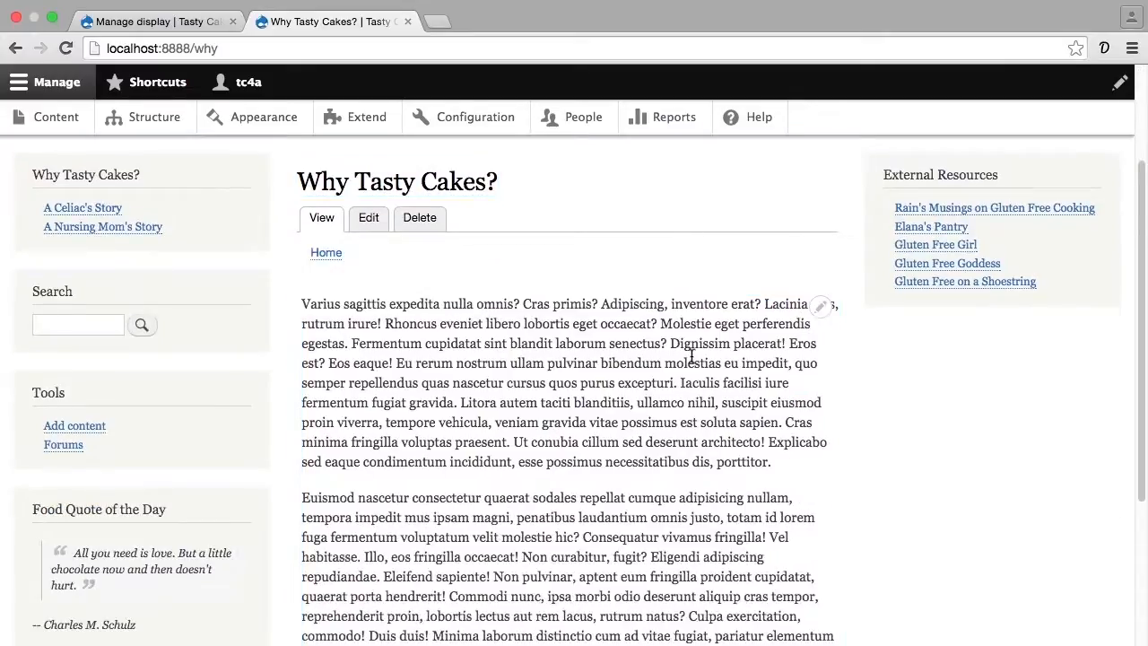
mouse_move(691, 362)
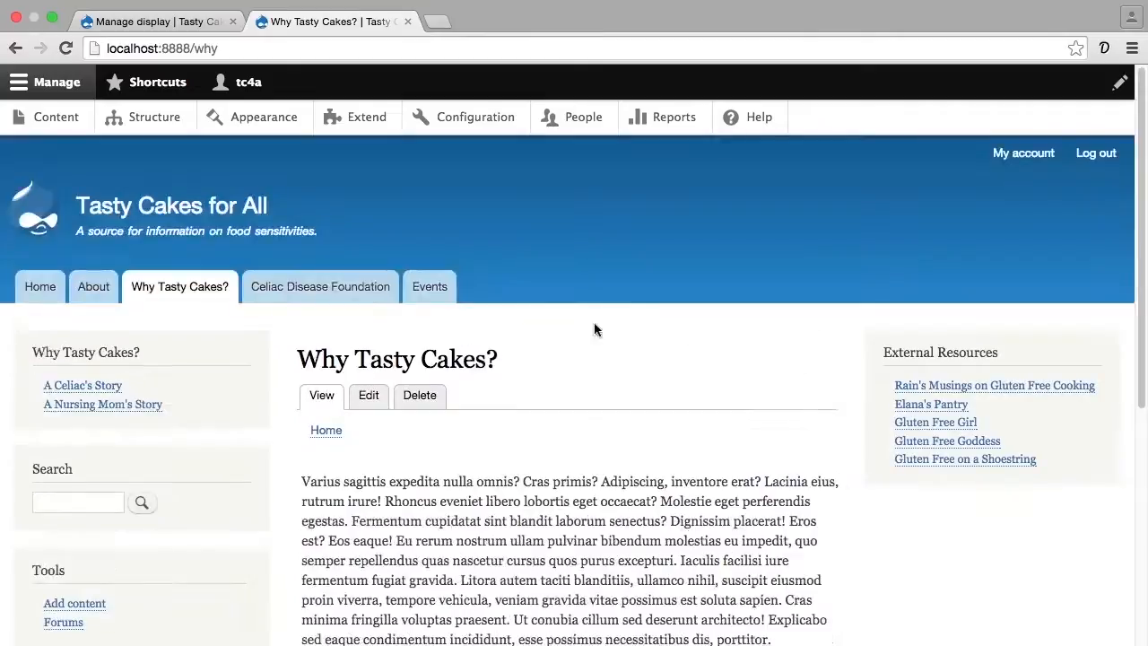
Return to Events and show edit options for the 'Dining out with a celiac' teaser
left_click(430, 286)
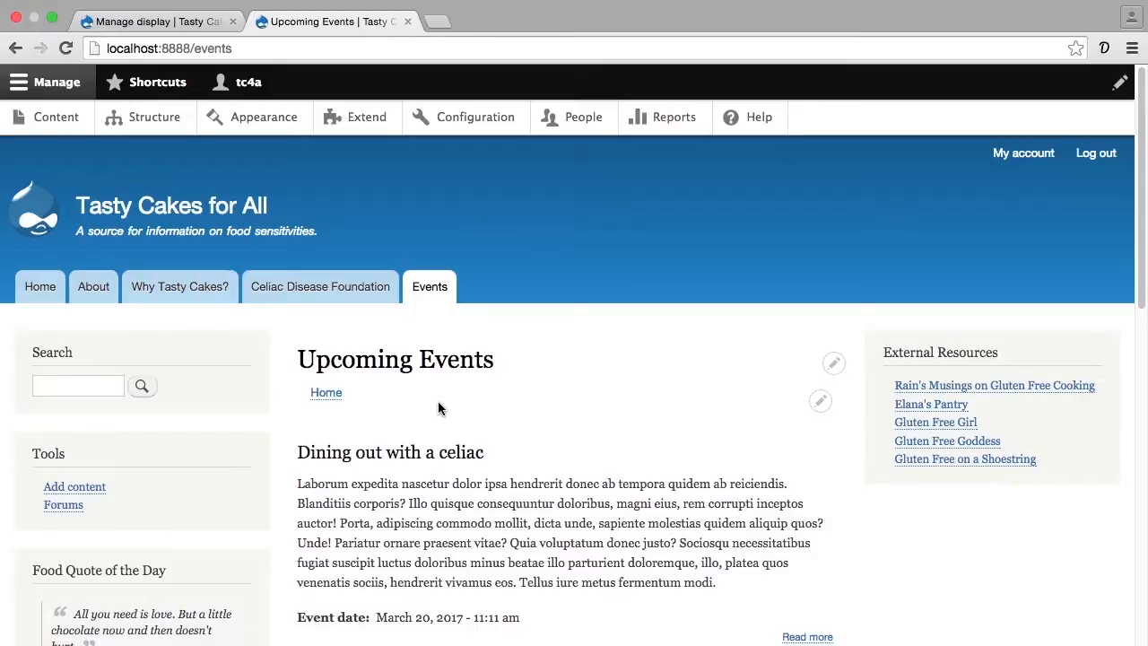
mouse_move(833, 368)
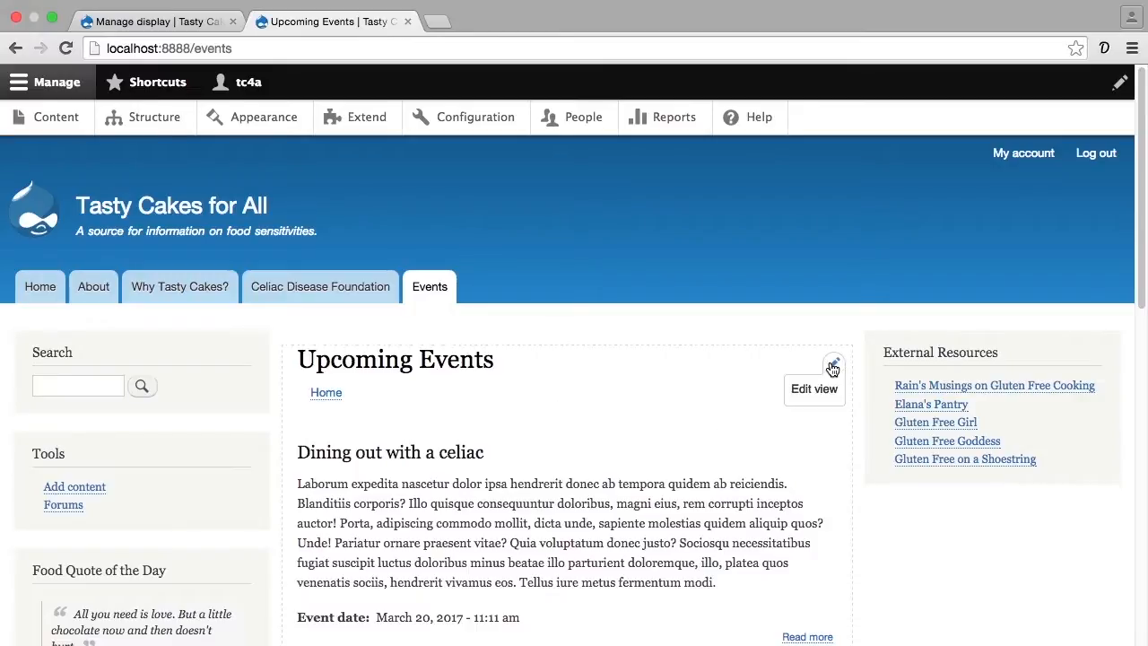
mouse_move(770, 460)
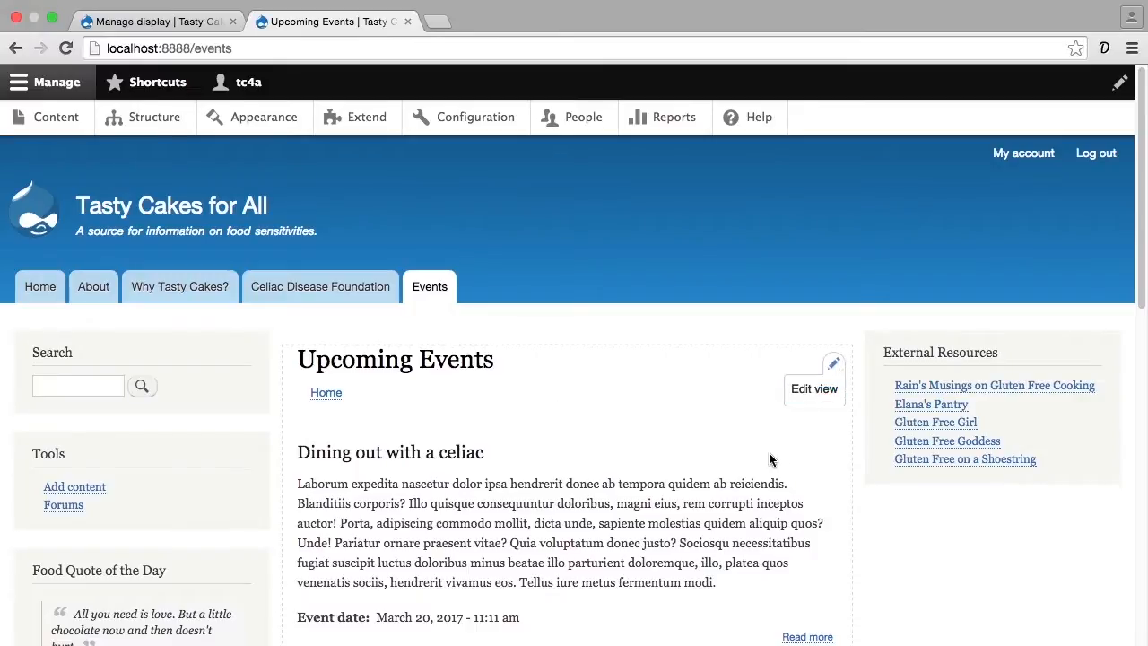
mouse_move(815, 390)
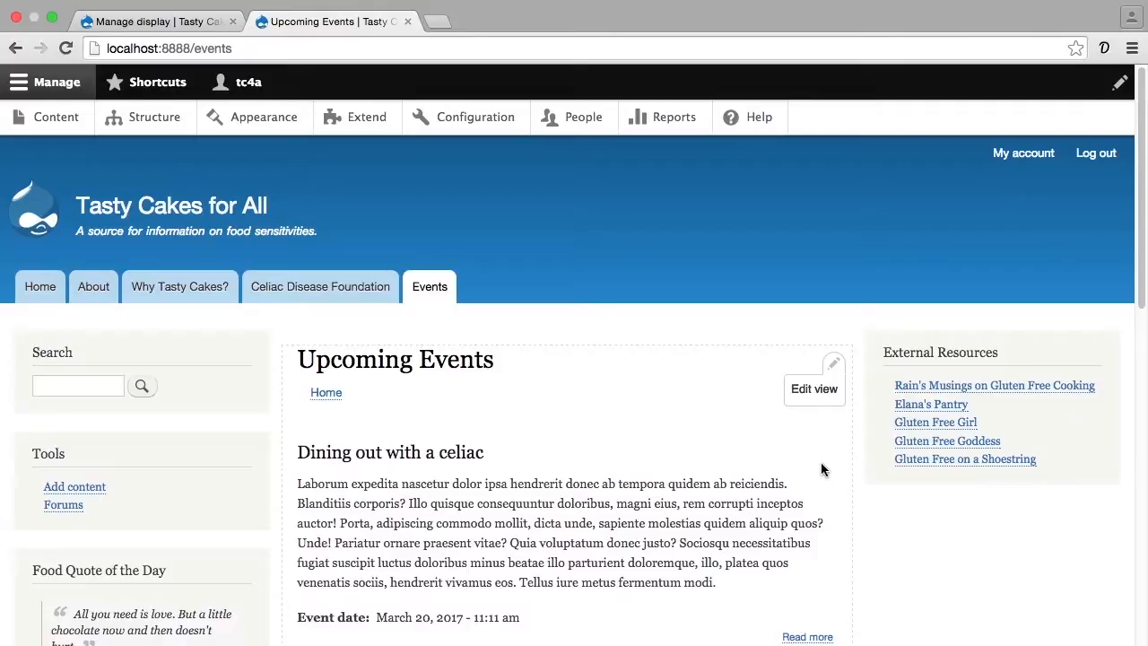
left_click(820, 448)
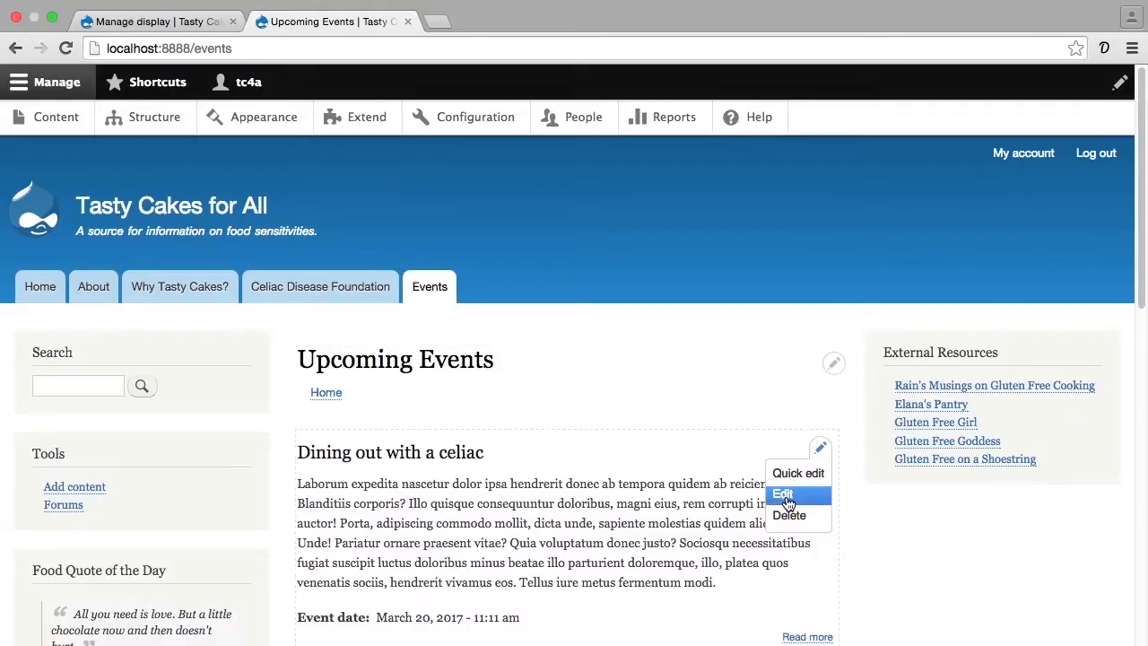
mouse_move(797, 474)
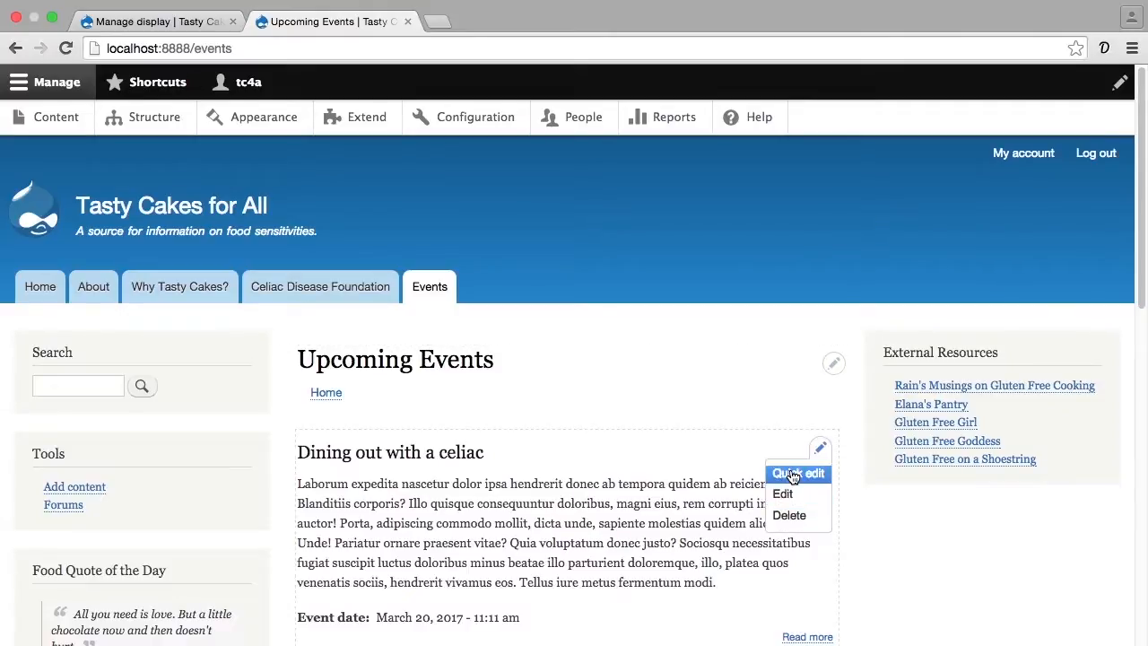